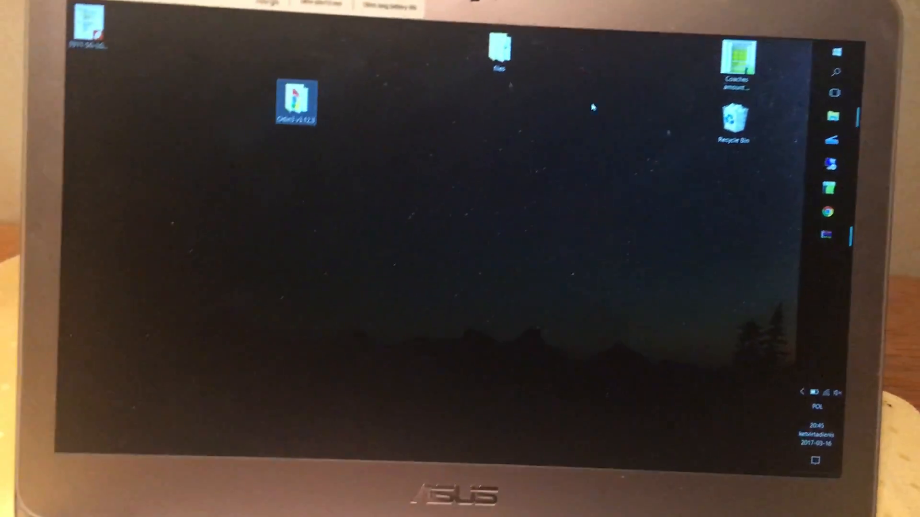
Step: Launch Google Chrome from the desktop so the Google start page appears
double_click(295, 96)
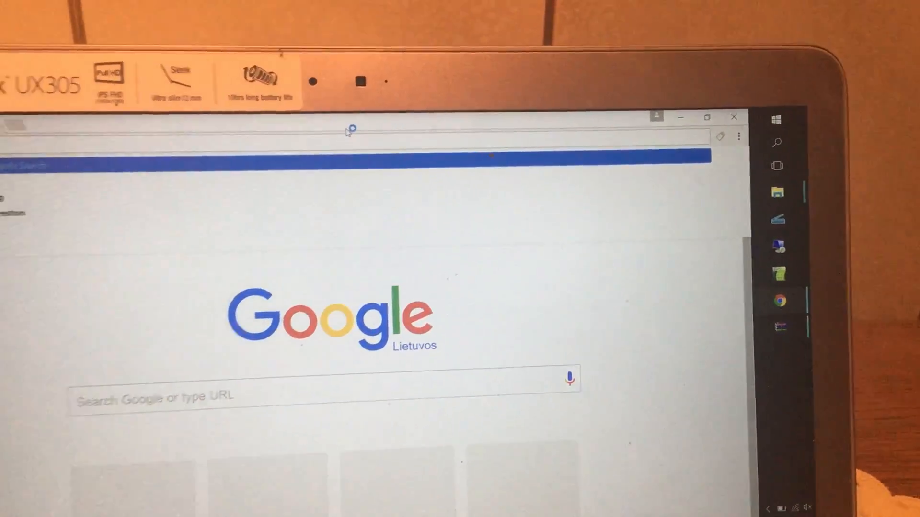
Step: Load sammobile.com in Chrome and scroll through its home page news
type("mobile.com")
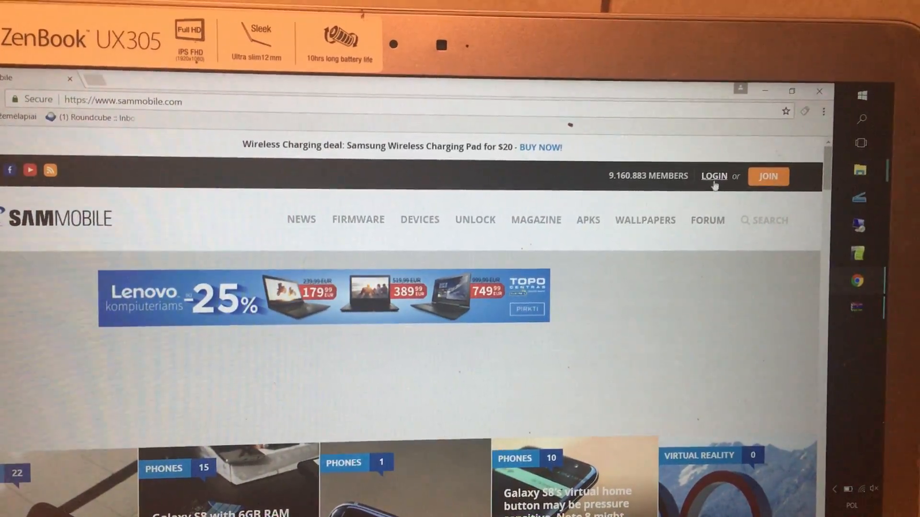
scroll("down", 3)
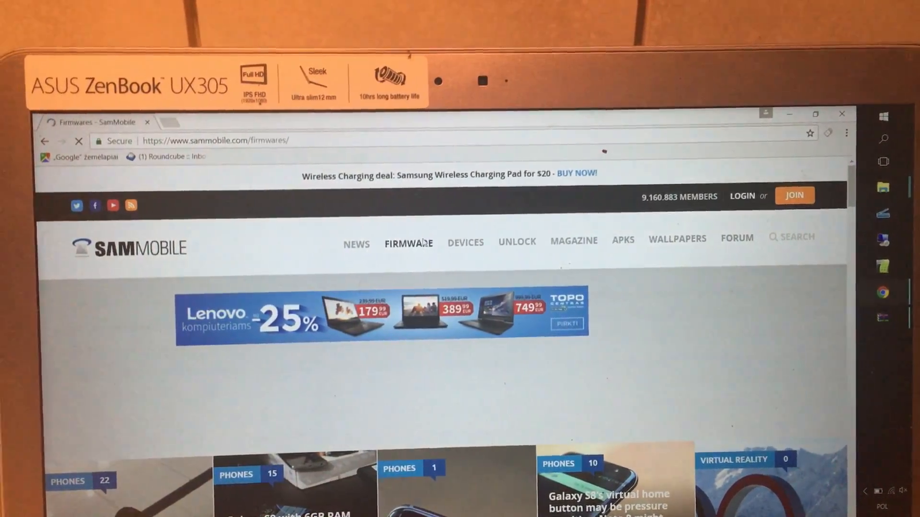
Step: Go to SamMobile's Firmware section to search for the G925F model
left_click(408, 244)
type("G925F")
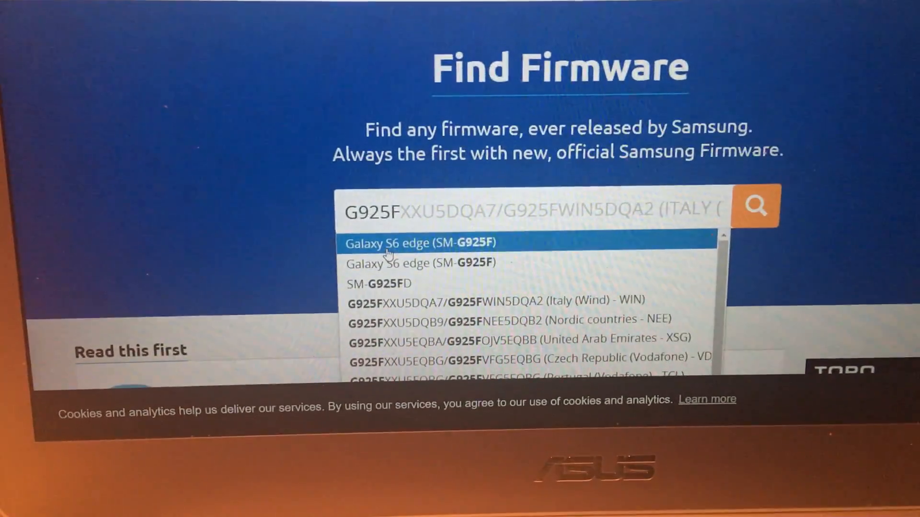
Step: Select the Galaxy S6 edge (SM-G925F) suggestion and browse its firmware release table
left_click(420, 243)
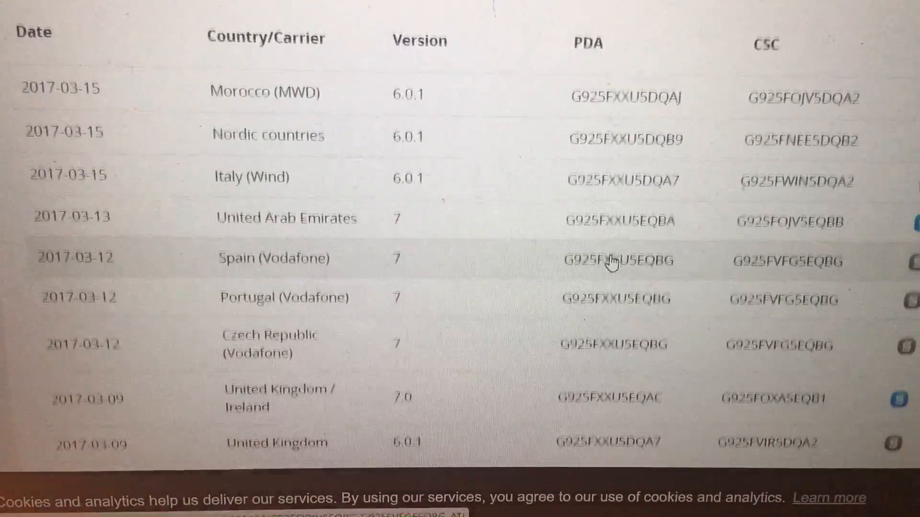
scroll("down", 3)
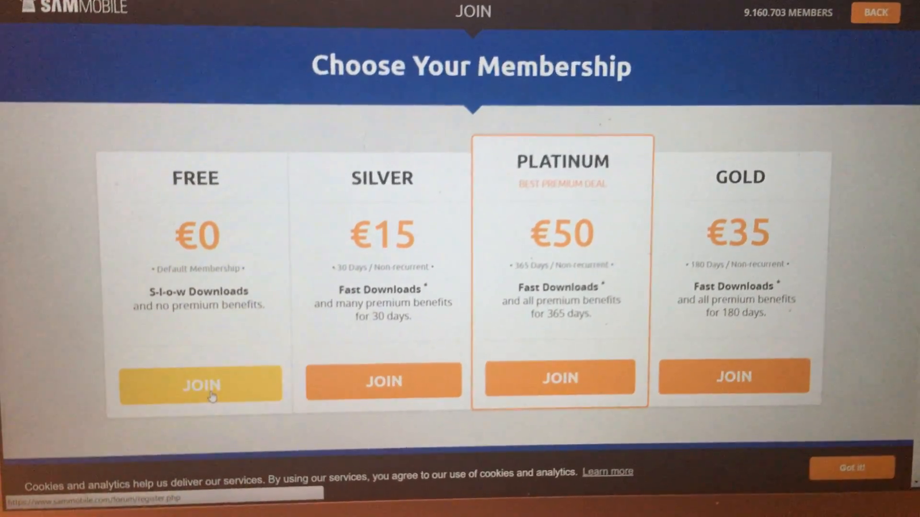
scroll("down", 3)
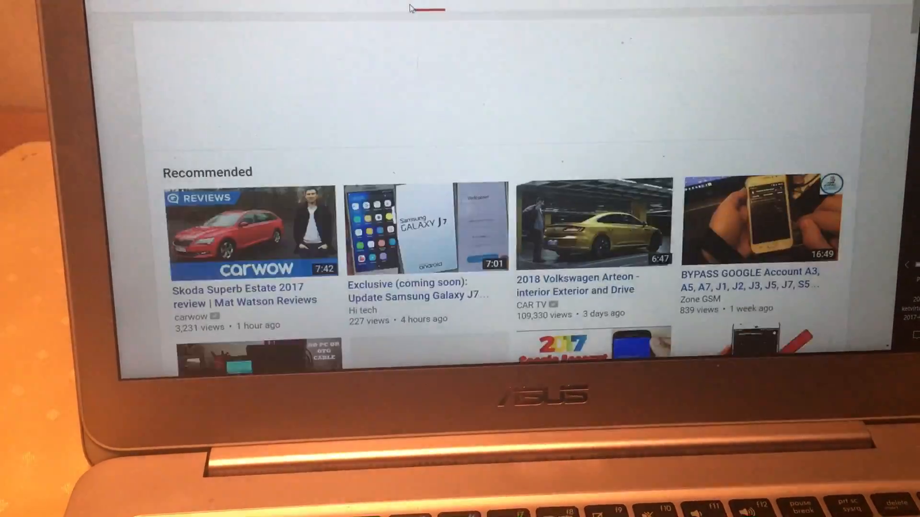
Step: Scroll down the page to the recommended videos
scroll("down", 3)
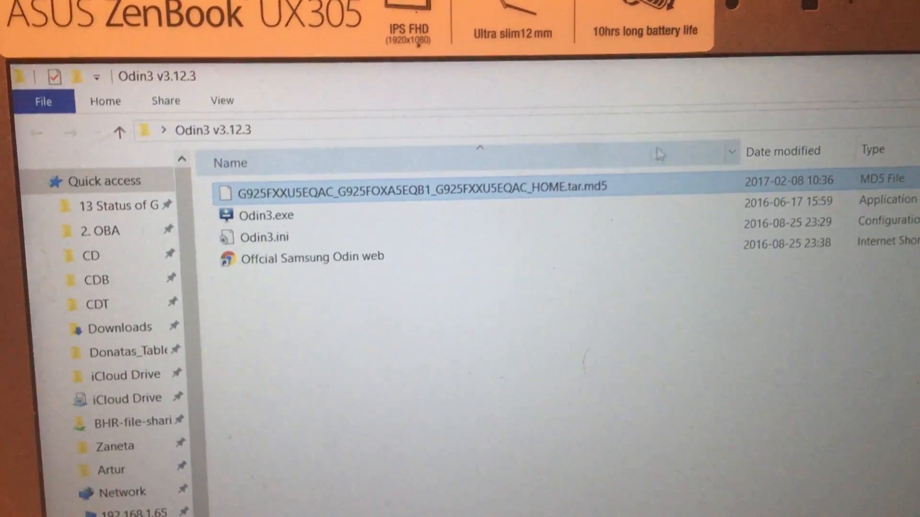
mouse_move(604, 185)
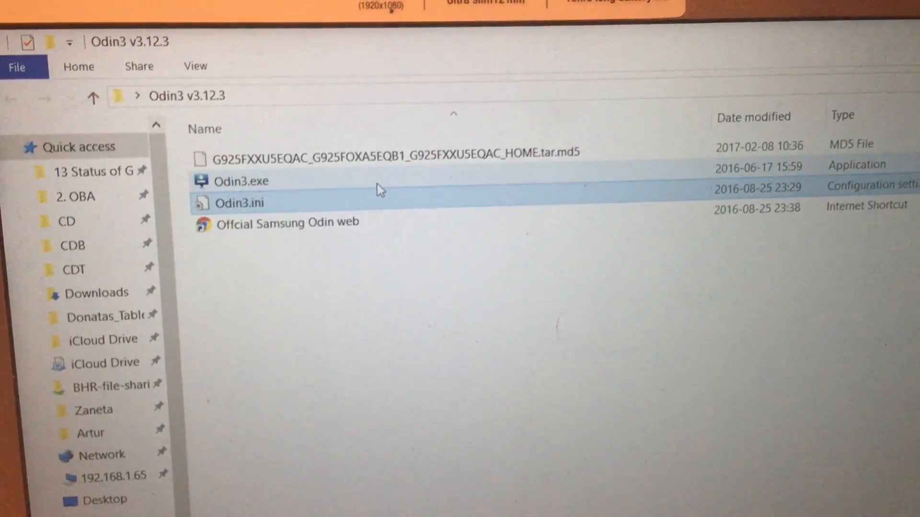
Step: Bring up the context menu for Odin3.exe in the Odin3 v3.12.3 folder
right_click(241, 182)
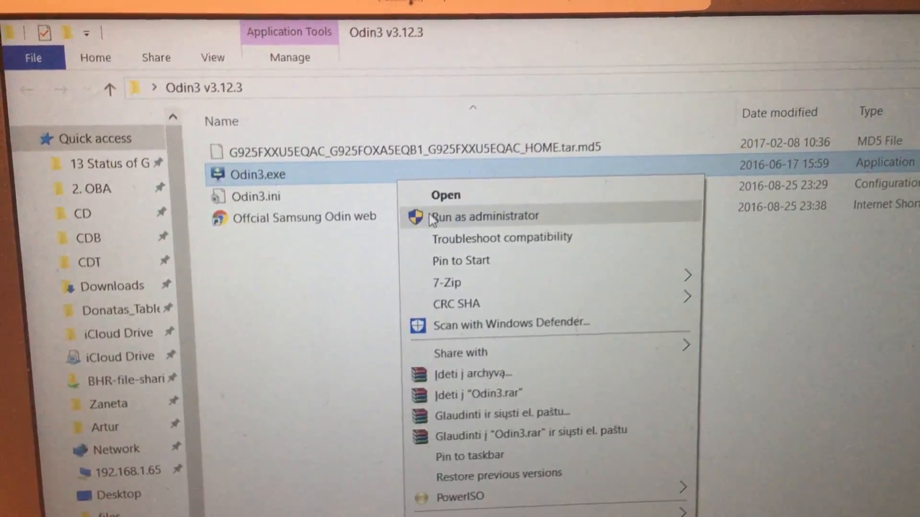
Step: Choose Run as administrator for Odin3.exe
left_click(481, 217)
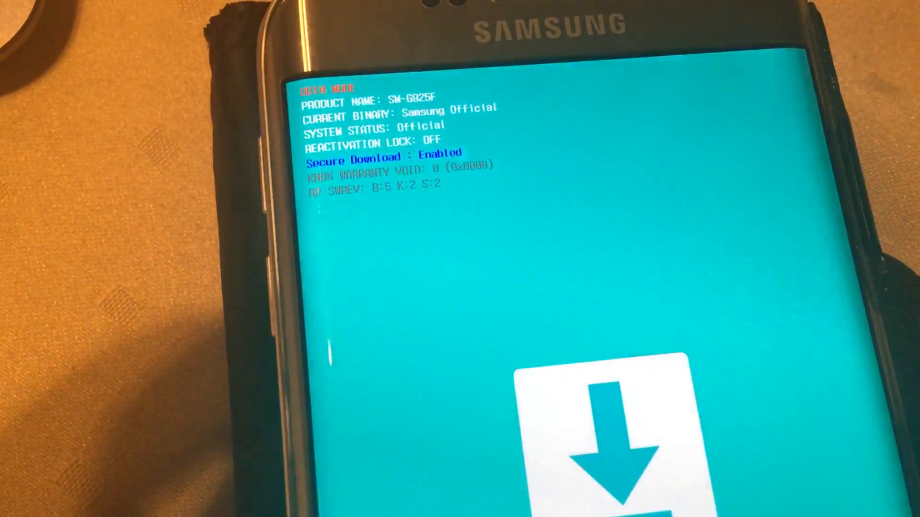
Step: Bring up the Odin3.exe context menu again after putting the phone in Download Mode
right_click(247, 60)
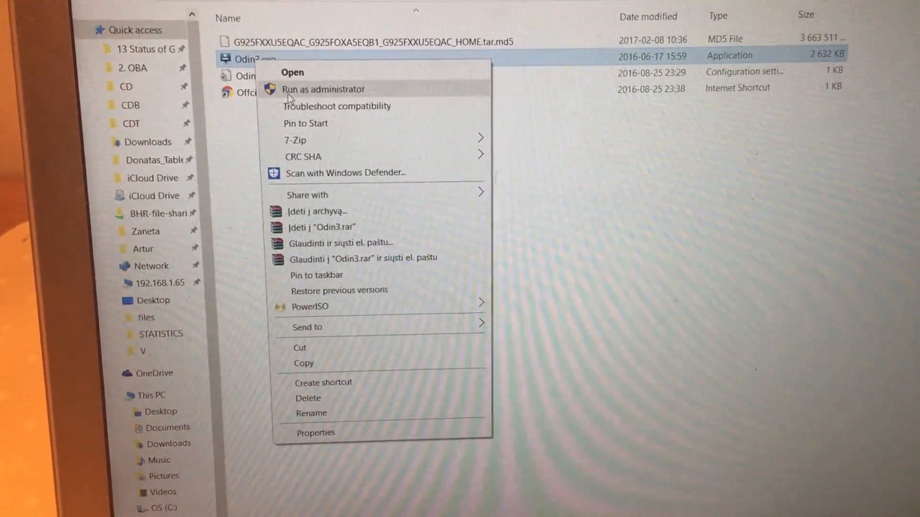
Step: Run Odin3 as administrator so the phone is detected on a COM port
left_click(319, 89)
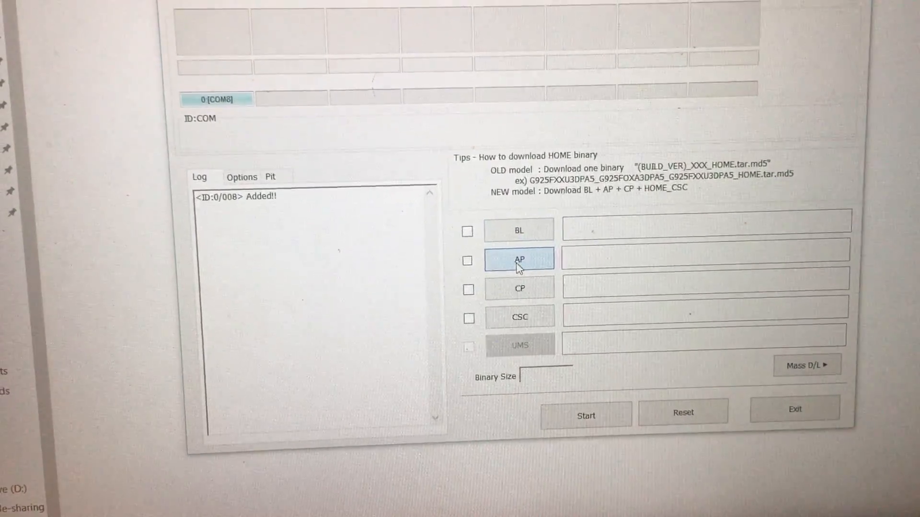
Step: Load the G925F HOME .tar.md5 firmware from the Odin3 v3.12.3 folder into the AP slot
left_click(518, 259)
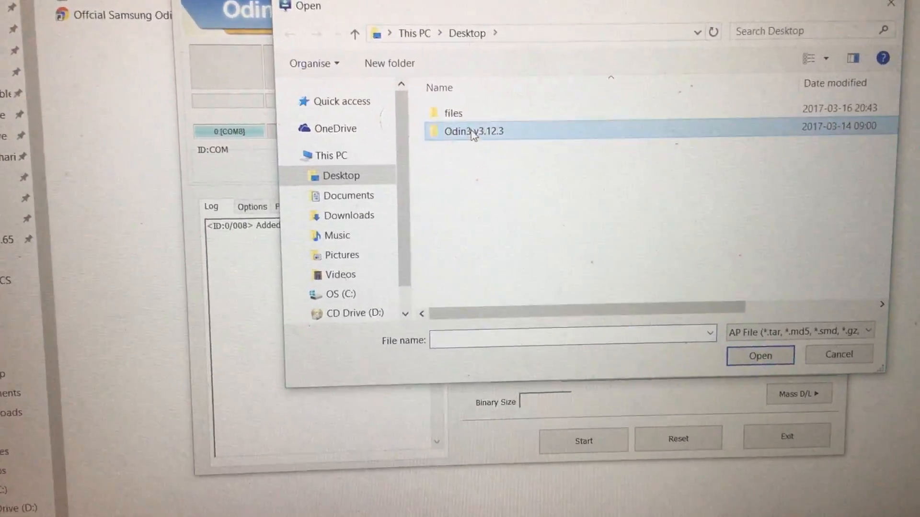
double_click(473, 131)
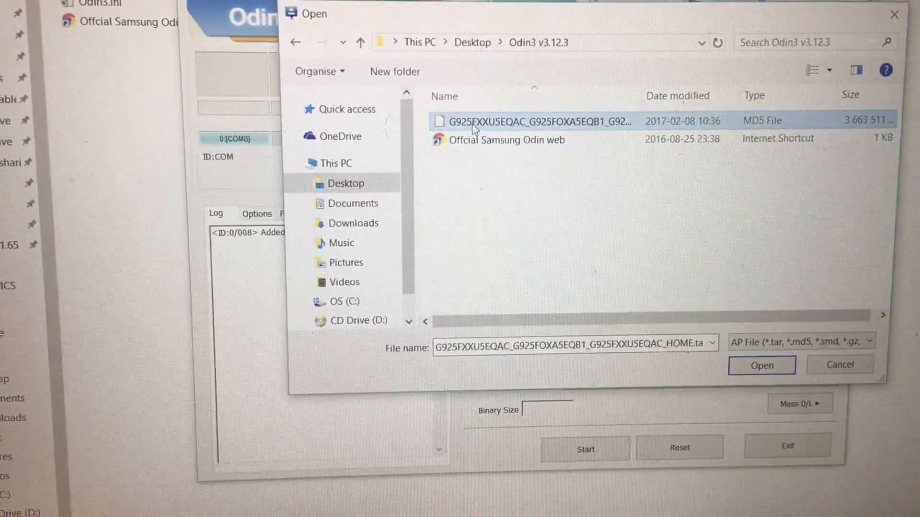
left_click(763, 366)
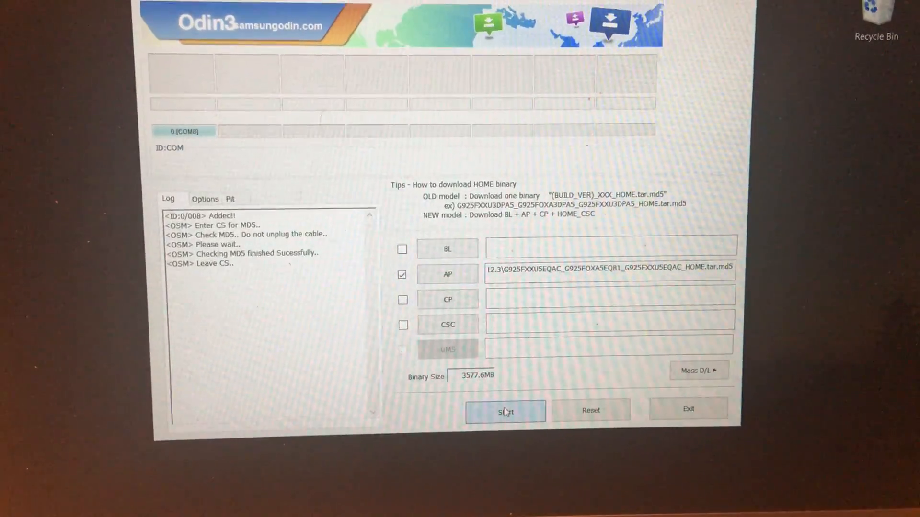
Step: Start flashing the loaded AP firmware, writing sboot.bin, cm.bin and boot.img to the phone
left_click(508, 410)
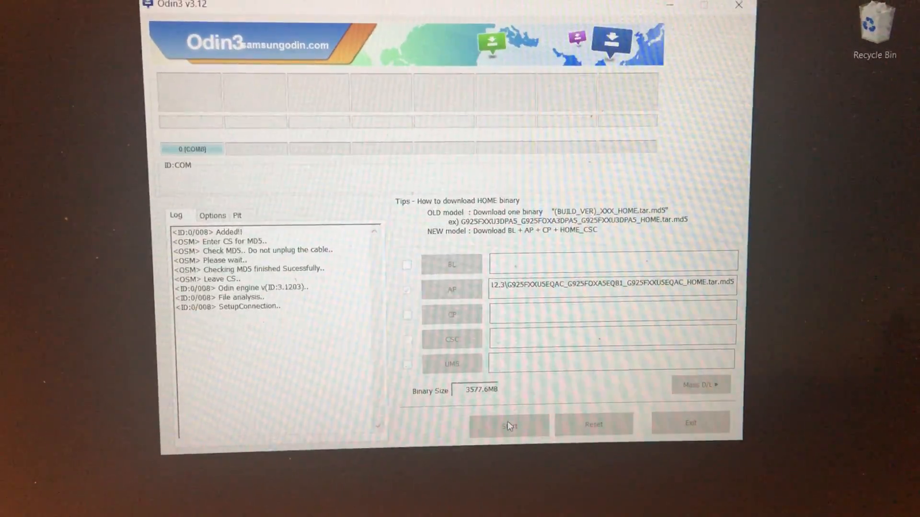
left_click(510, 426)
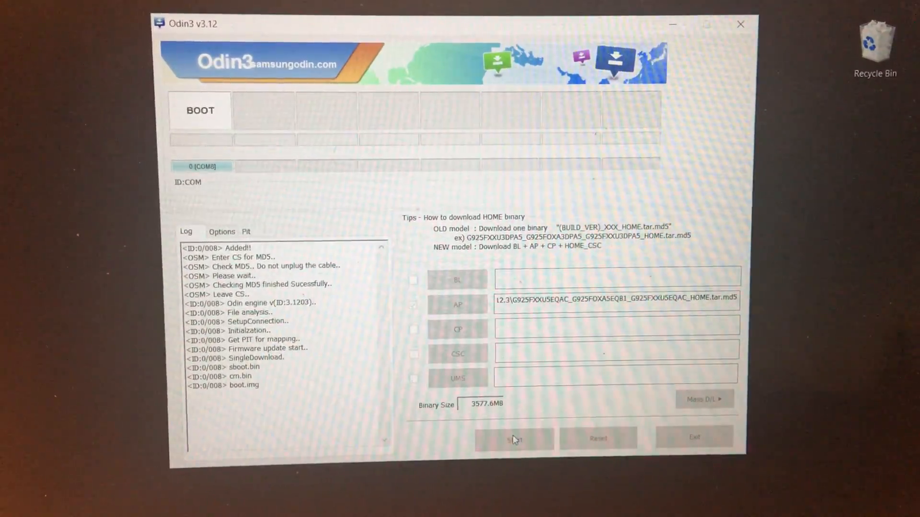